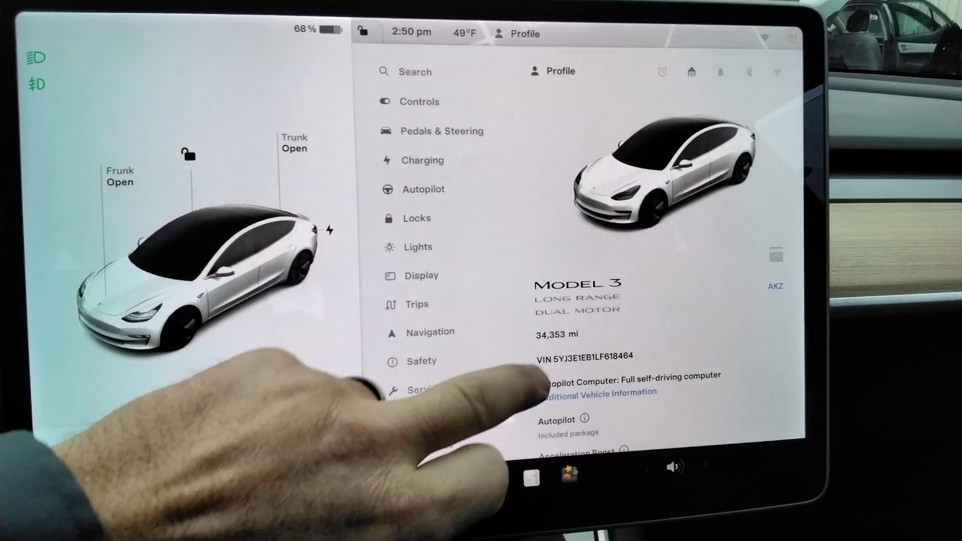
# Scroll past the vehicle's model, mileage and software details to reach Controls
pyautogui.scroll(-3)
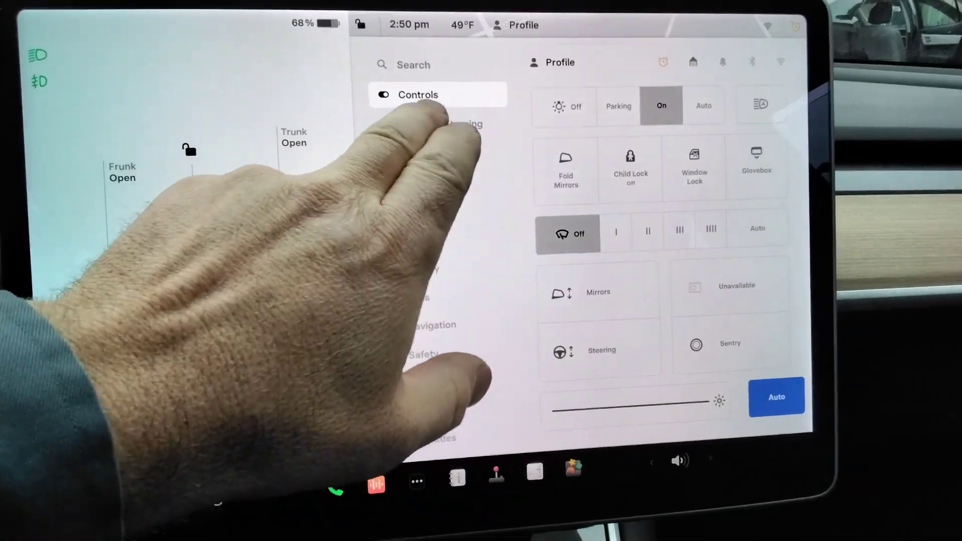
pyautogui.click(426, 162)
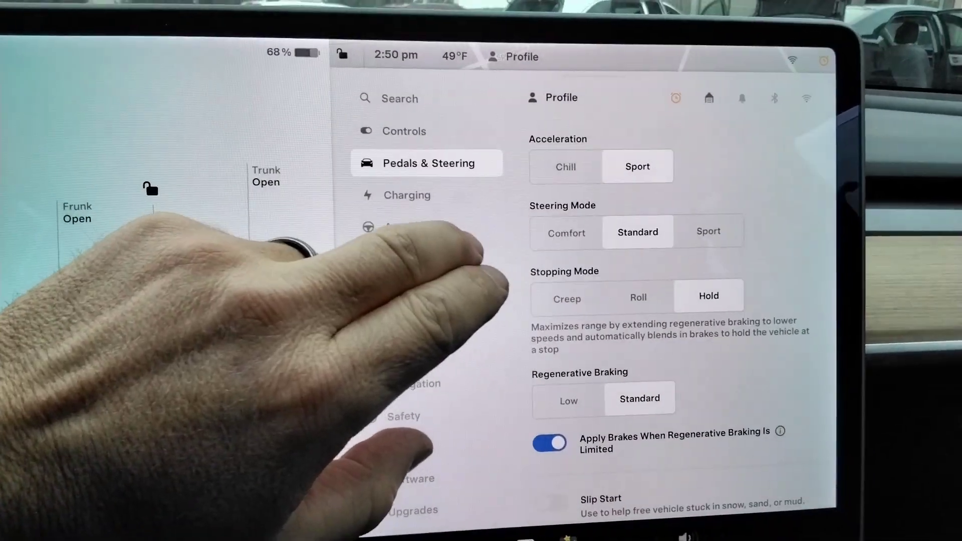
pyautogui.click(403, 131)
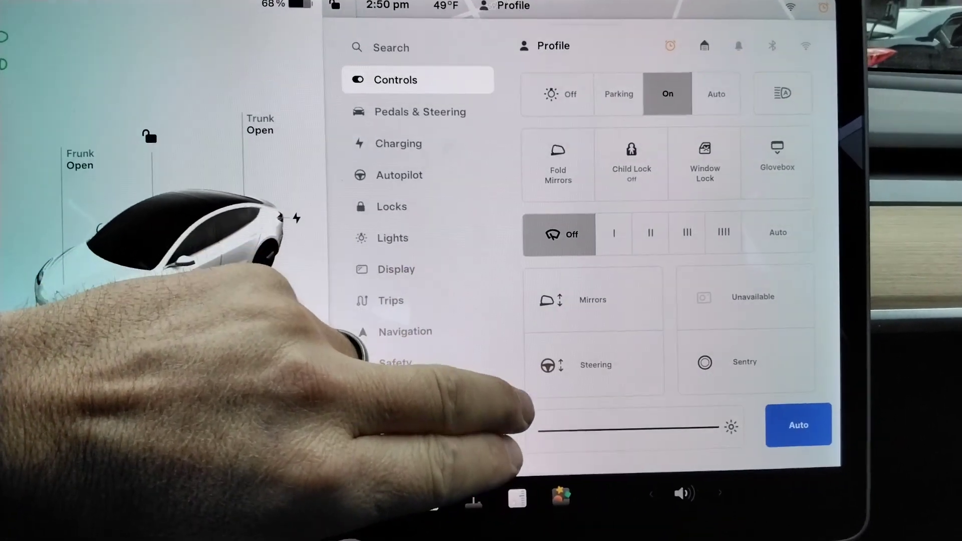
pyautogui.click(594, 364)
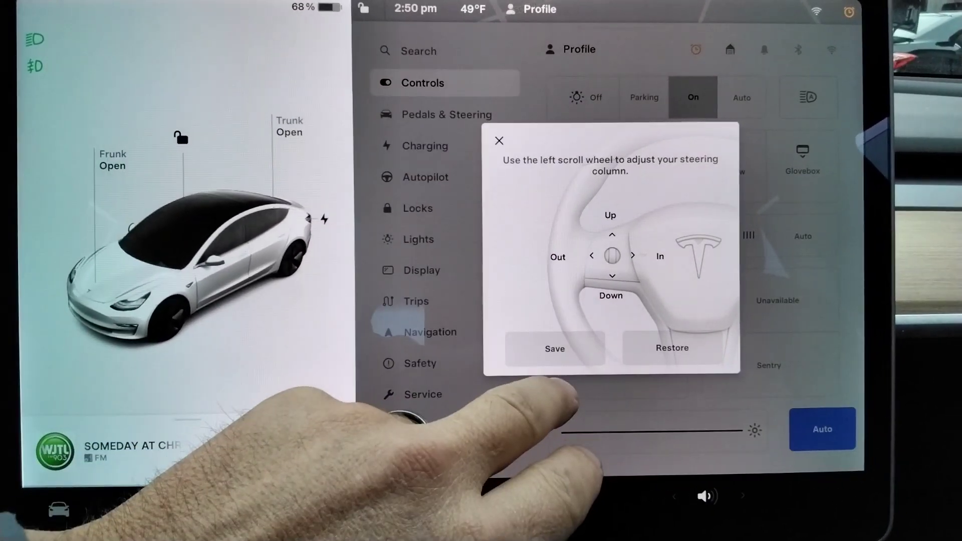
pyautogui.click(499, 140)
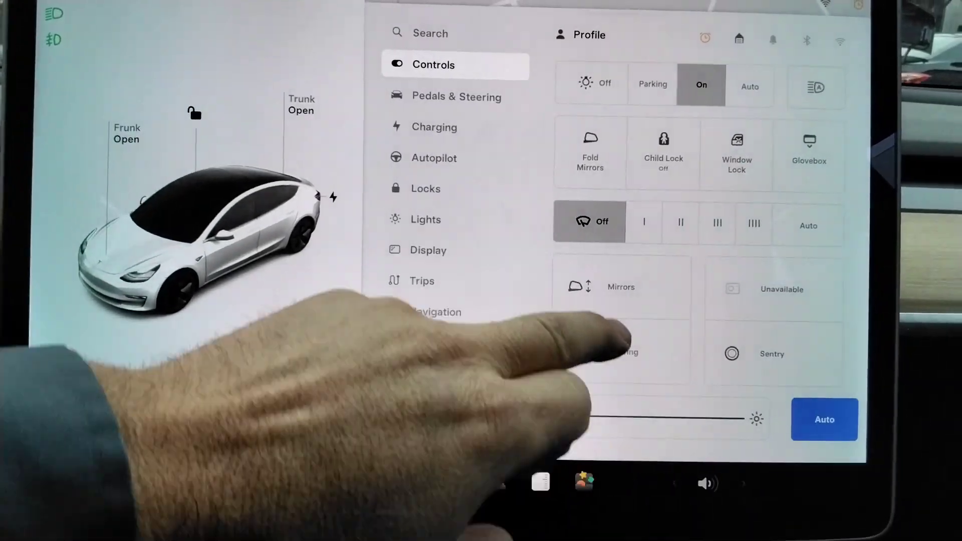
# Revisit Pedals & Steering, then view Charging: 68% battery, 80% limit, 48 A
pyautogui.click(456, 96)
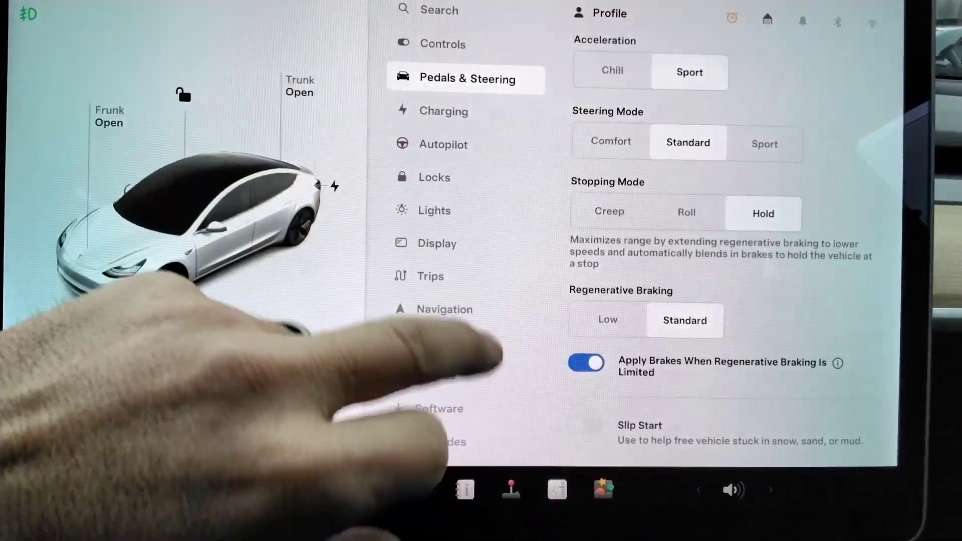
pyautogui.click(445, 103)
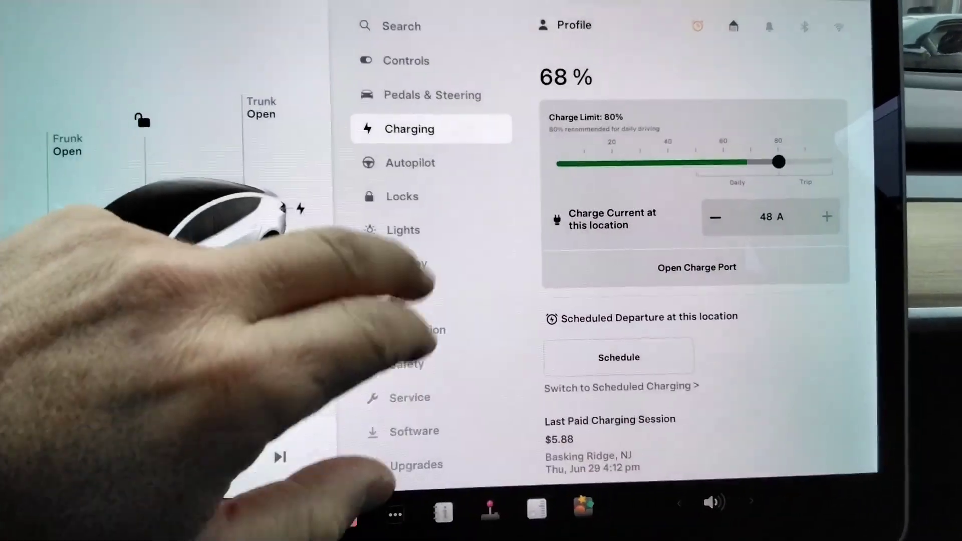
# Browse the Autopilot options, then view Lights with headlights on and dome lights Auto
pyautogui.click(412, 162)
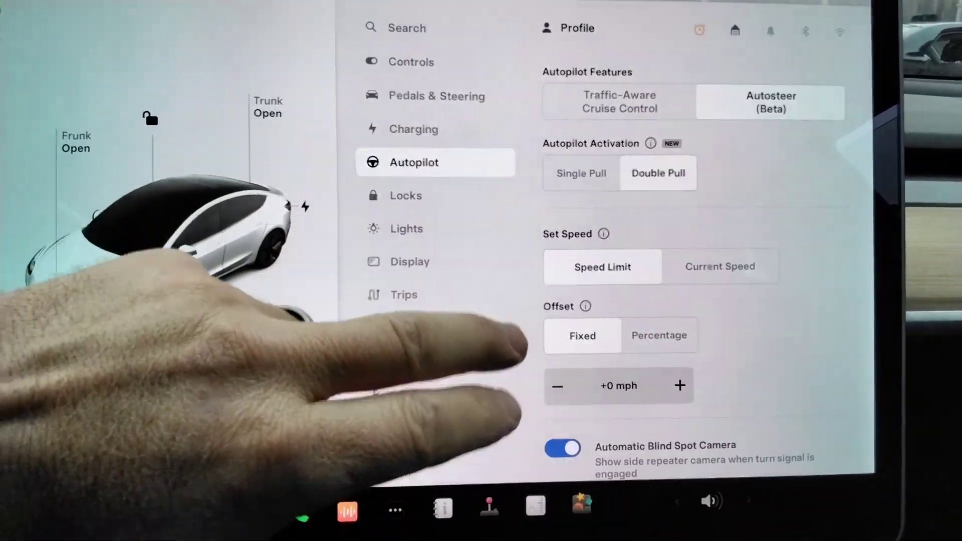
pyautogui.scroll(-3)
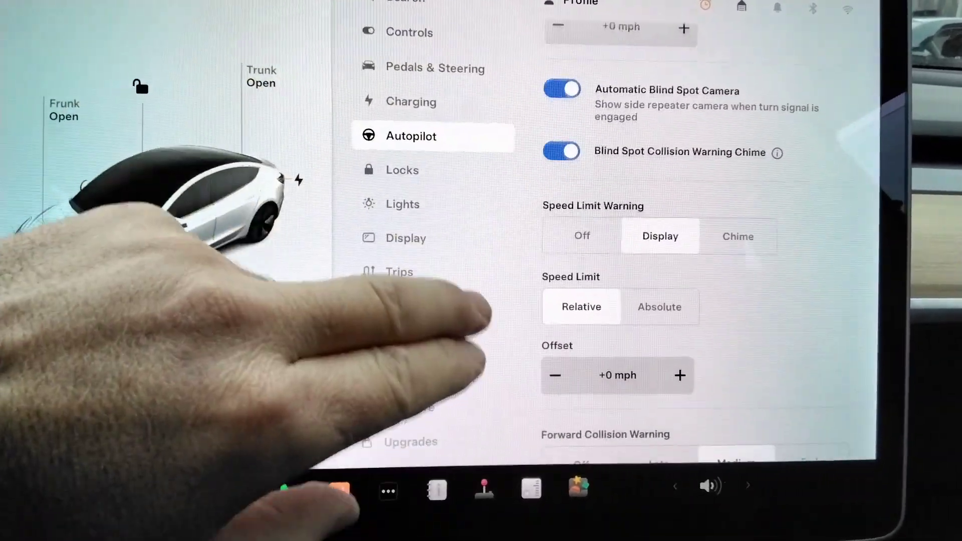
pyautogui.click(402, 204)
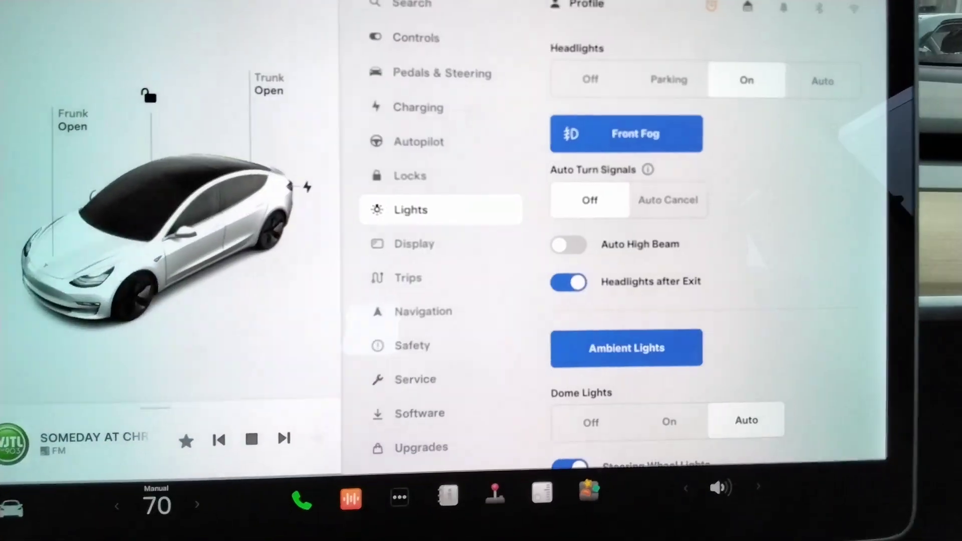
# View Display settings, then Navigation with trip planner and online routing enabled
pyautogui.click(569, 244)
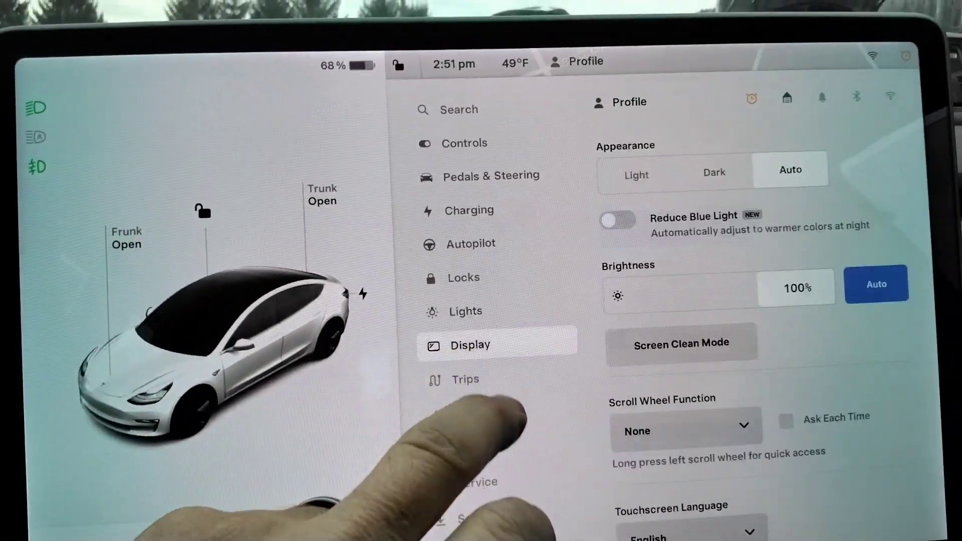
pyautogui.click(484, 406)
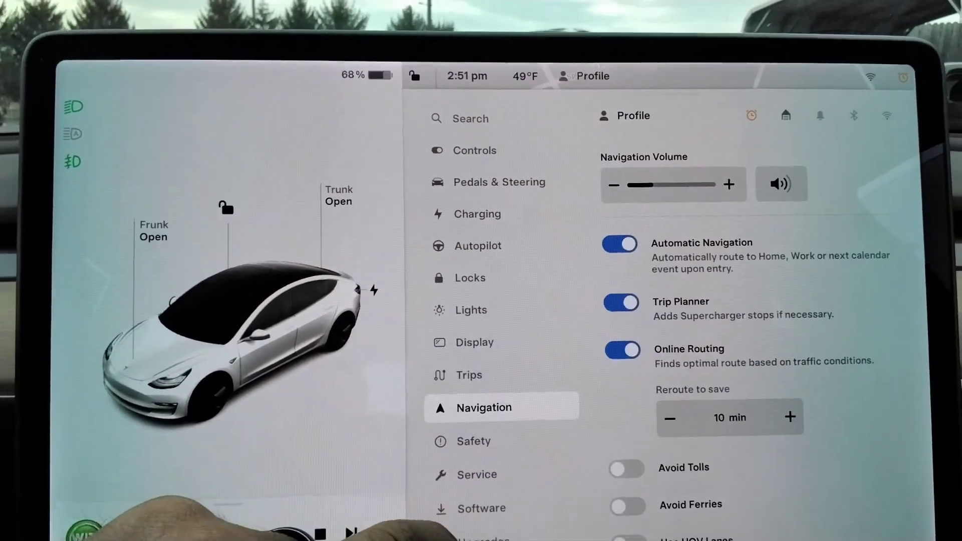
# In the music app's DJ Series grid, play the '2023 On The Record - Alternative' station
pyautogui.click(474, 440)
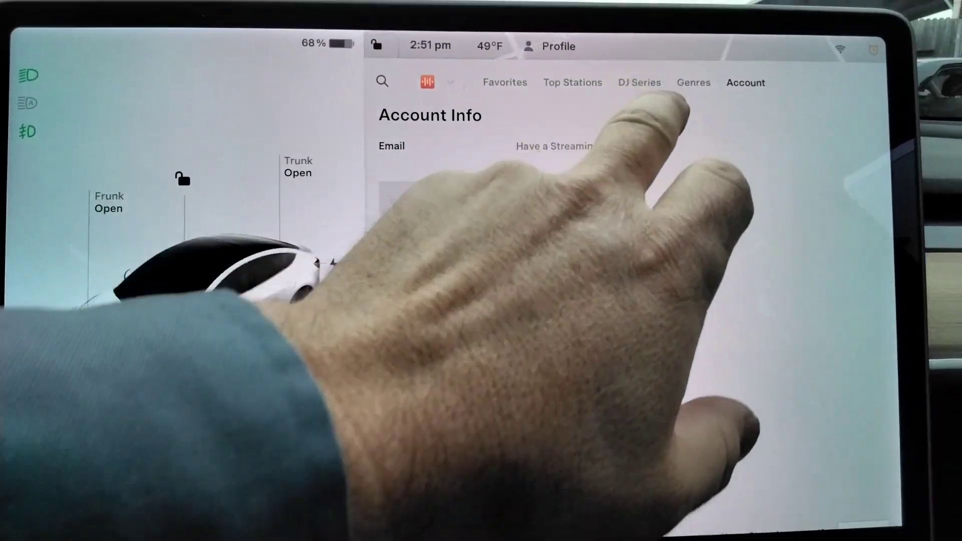
pyautogui.click(639, 82)
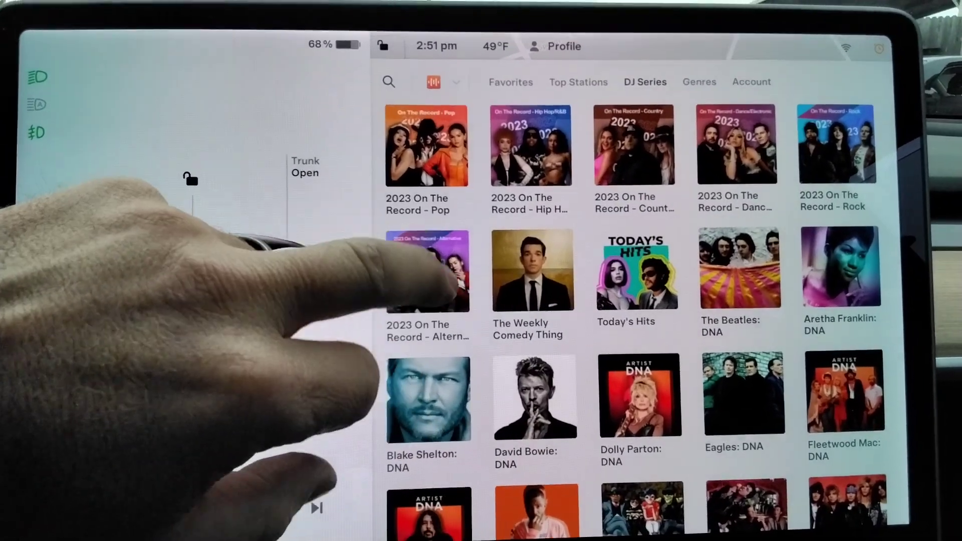
pyautogui.click(427, 270)
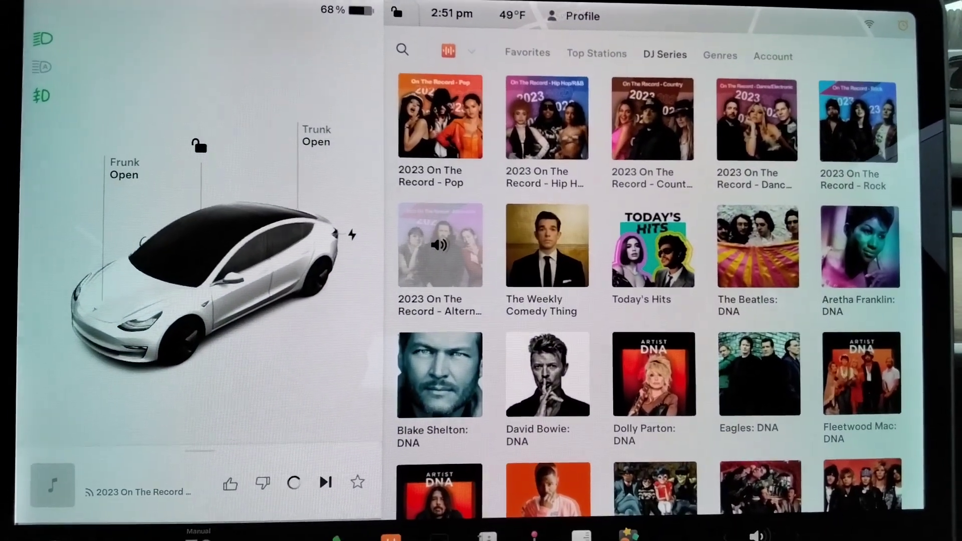